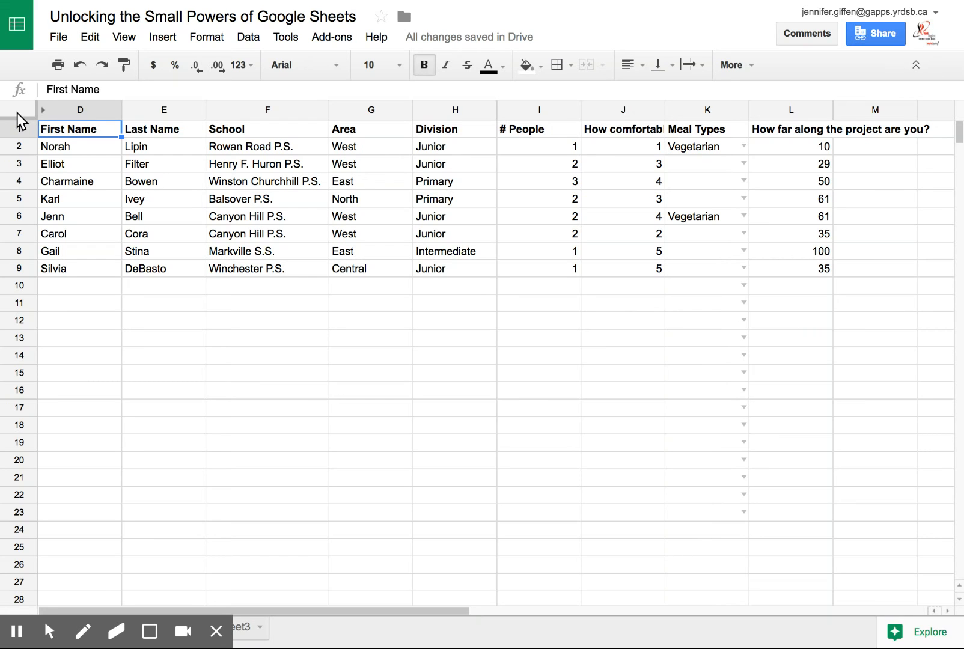
# - Bring up the Format menu to reach conditional formatting
pyautogui.click(205, 37)
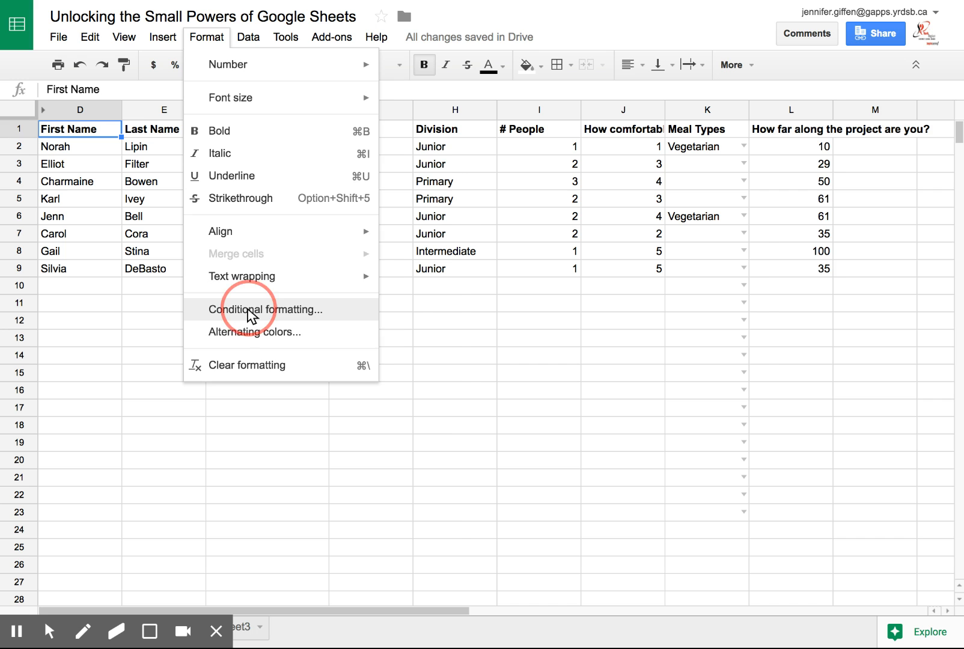
# - Create a conditional formatting rule applied to the range D2:L9
pyautogui.click(265, 309)
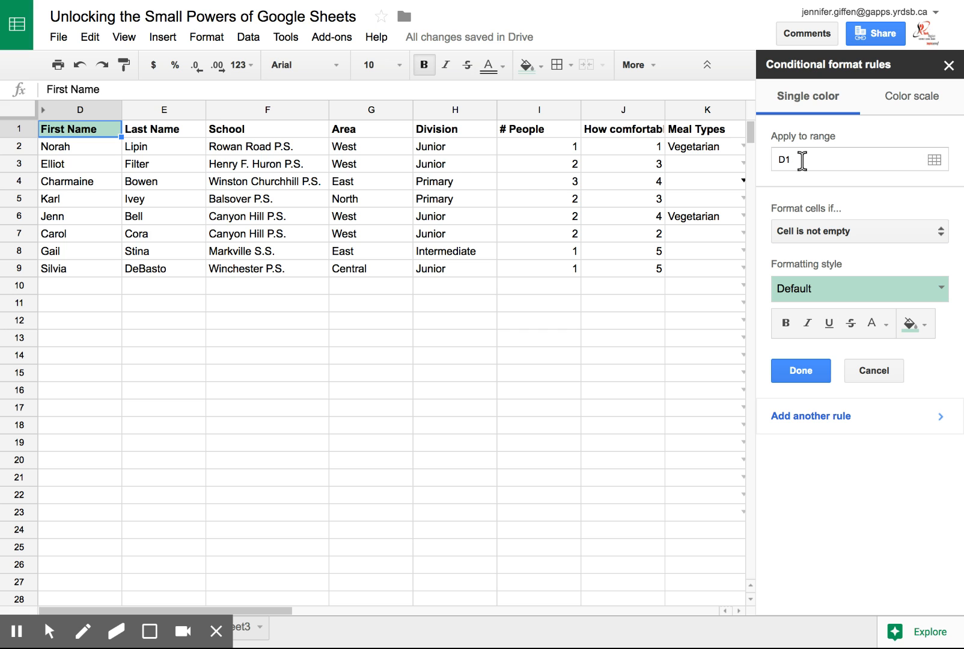
pyautogui.moveTo(934, 160)
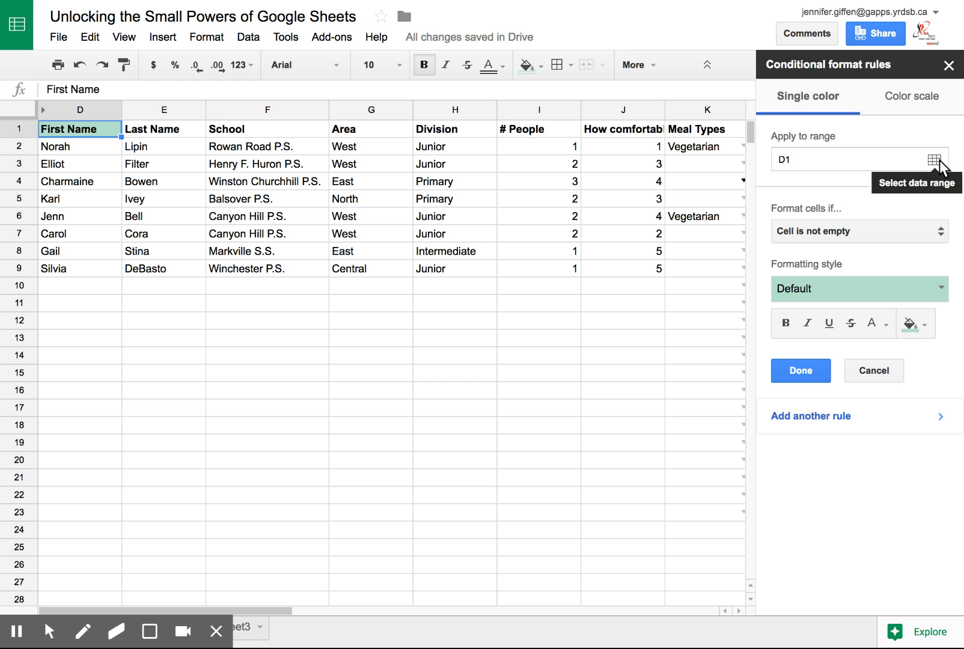
pyautogui.click(934, 159)
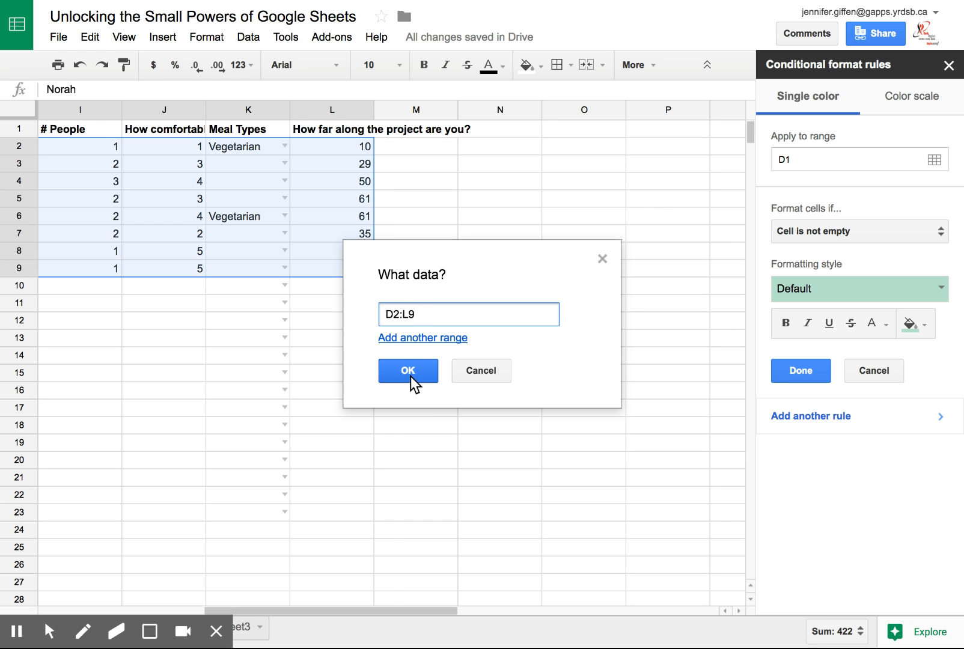
pyautogui.click(407, 370)
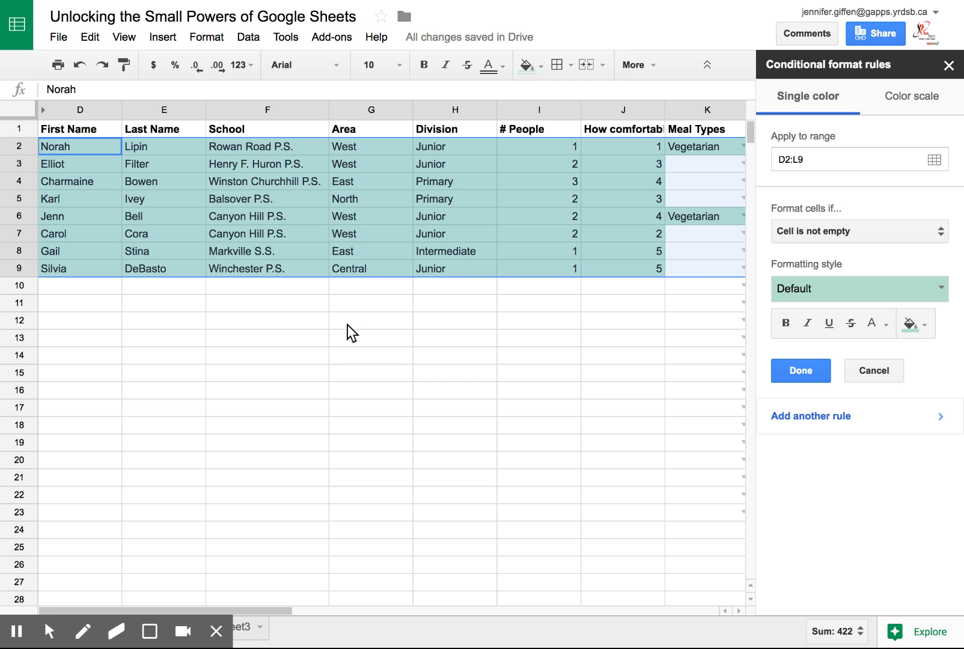
pyautogui.moveTo(808, 247)
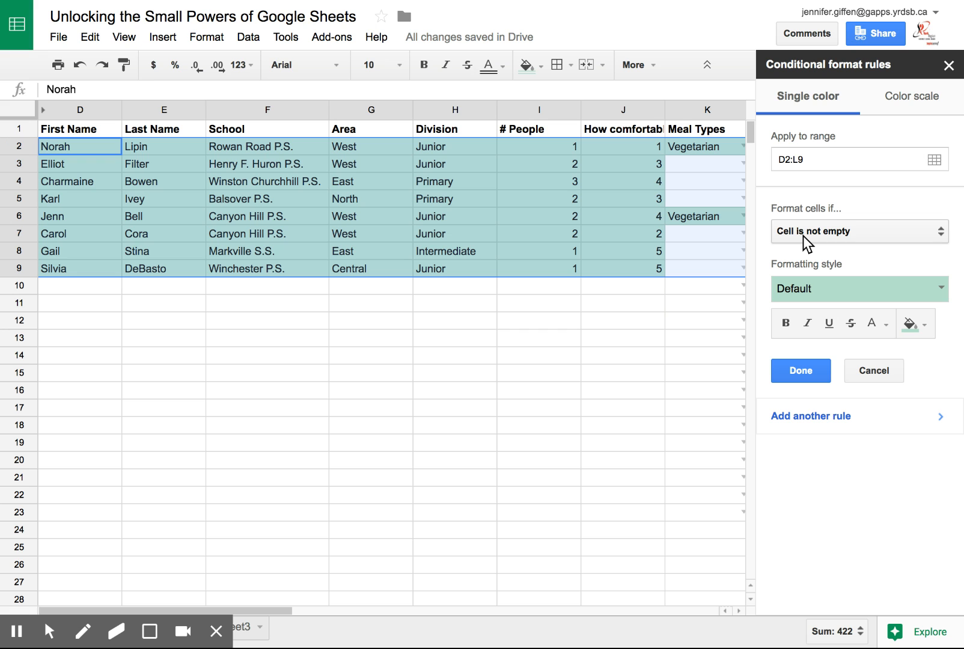
# - Switch the rule's condition to 'Custom formula is' with an empty formula field
pyautogui.click(859, 231)
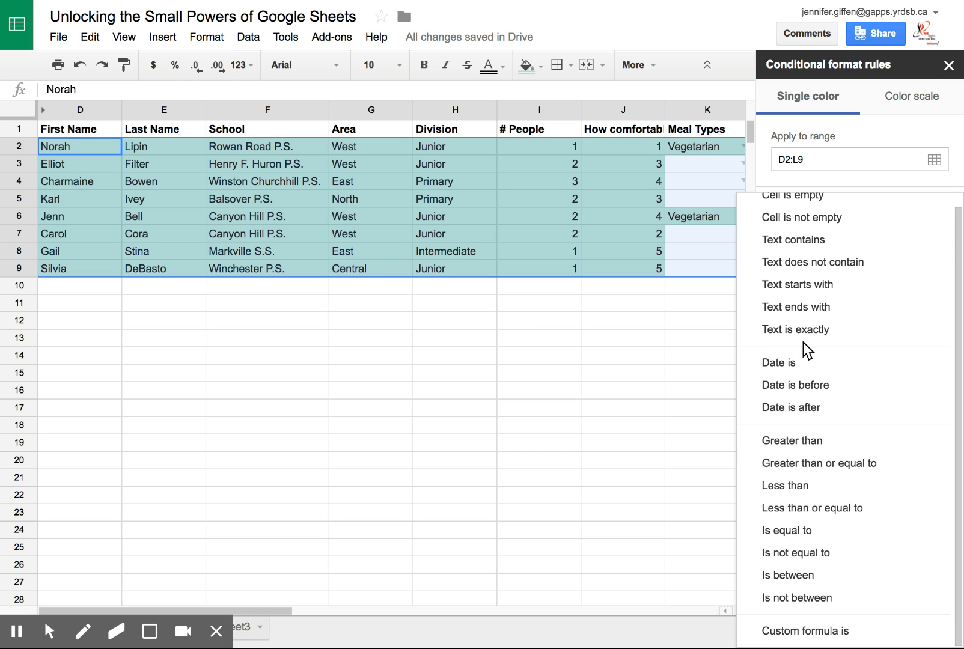
pyautogui.click(806, 632)
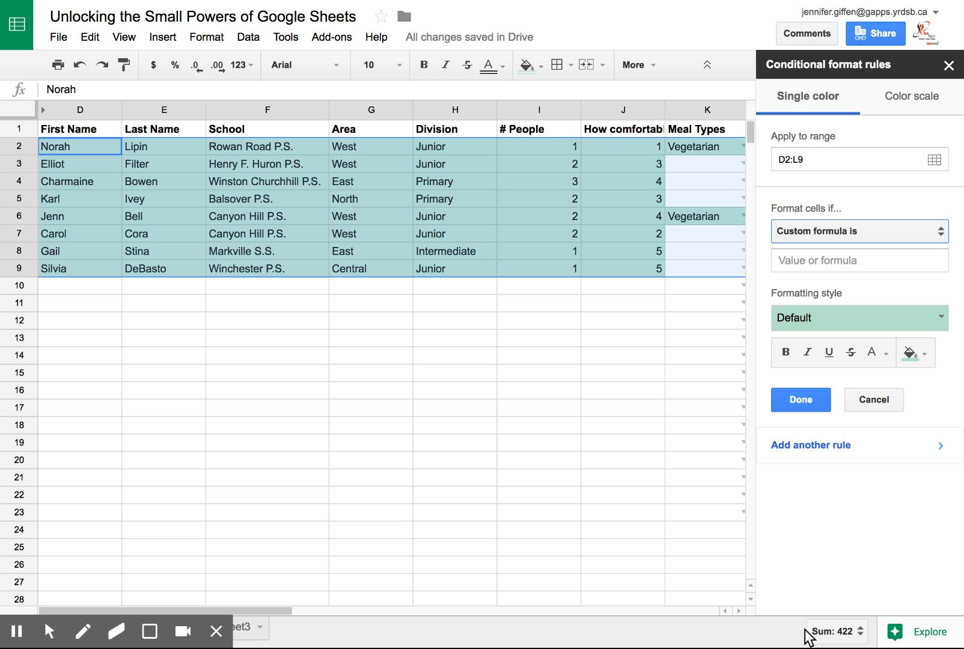
pyautogui.click(860, 260)
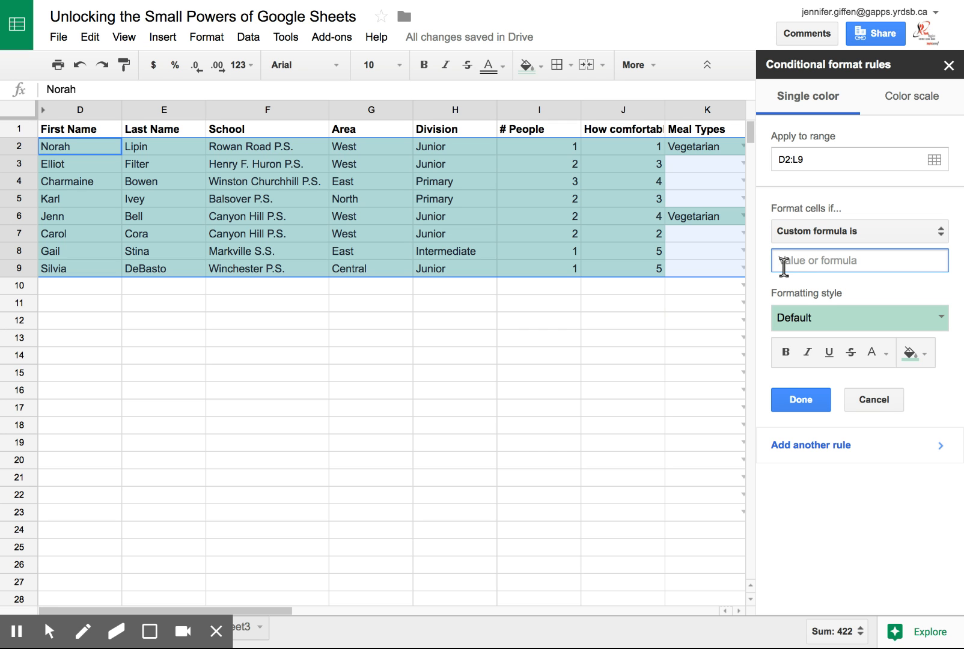
# - Enter the custom formula =$K2="Vegetarian" so only Vegetarian rows are highlighted
pyautogui.click(859, 259)
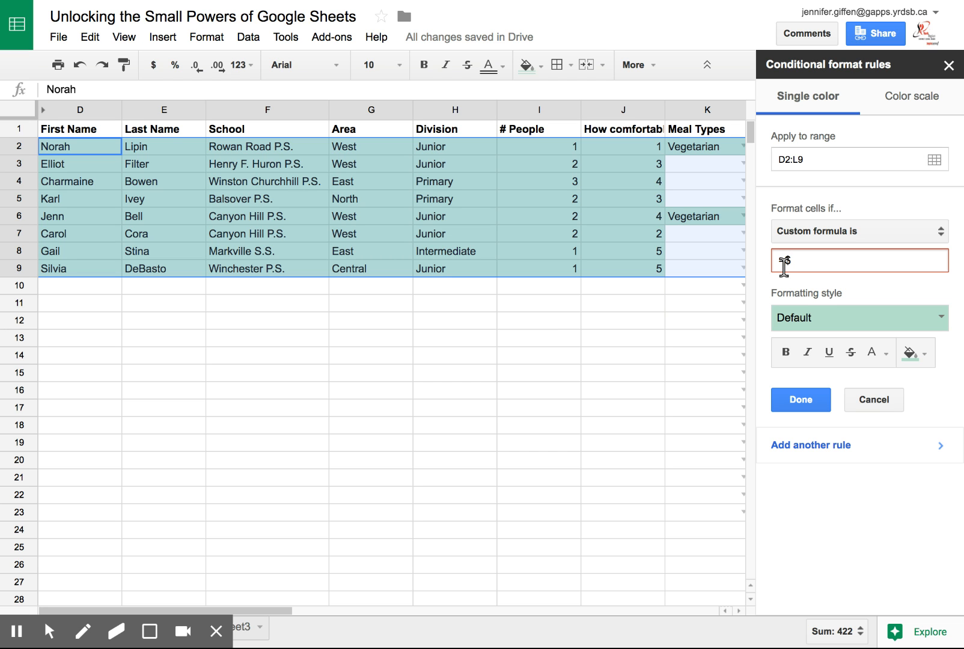
pyautogui.write('=$')
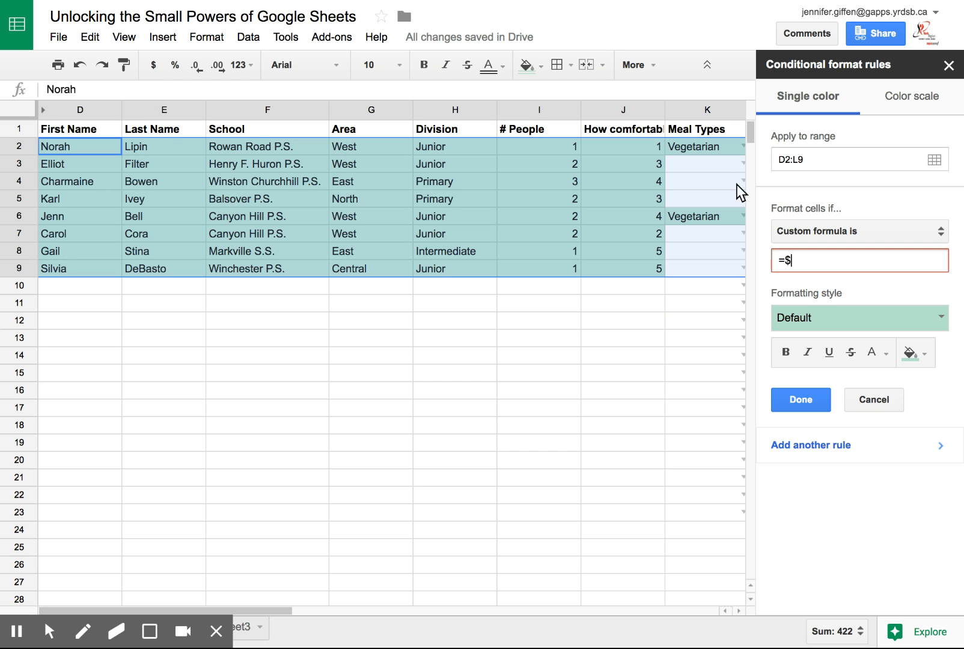
pyautogui.moveTo(713, 141)
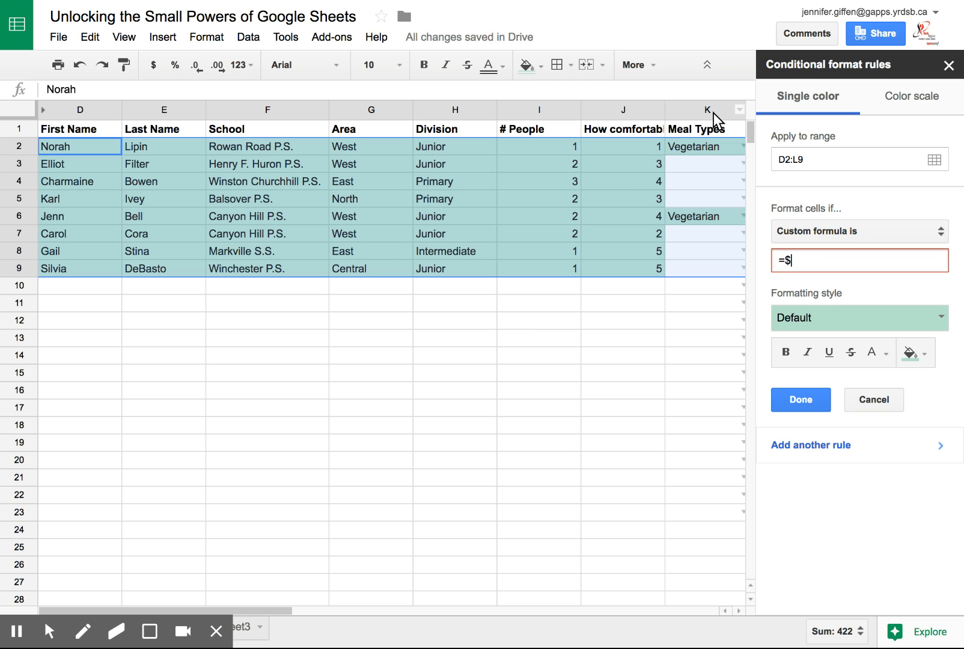
pyautogui.write('K')
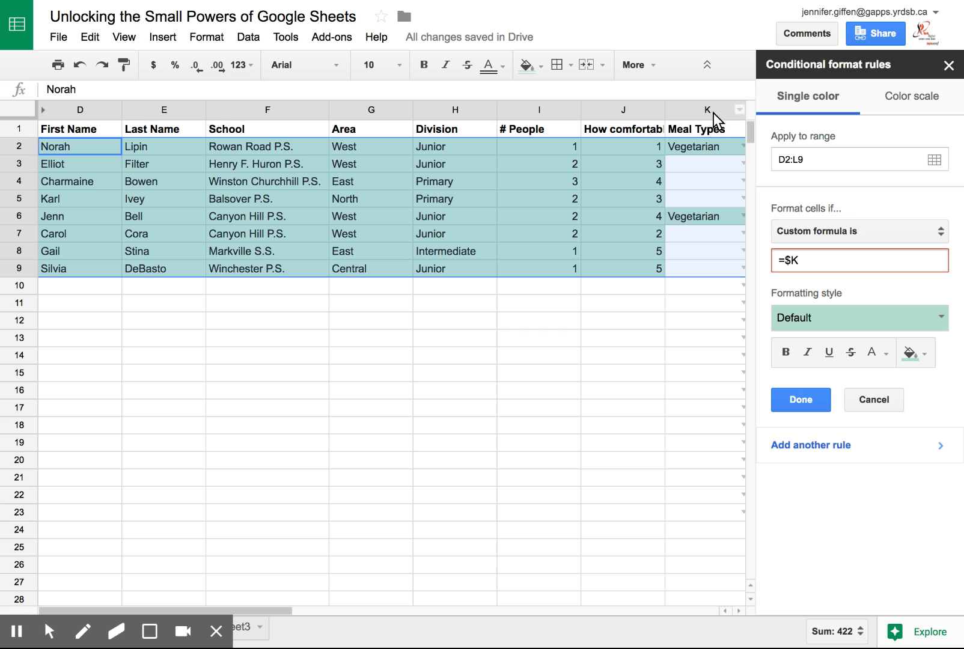
pyautogui.write('2')
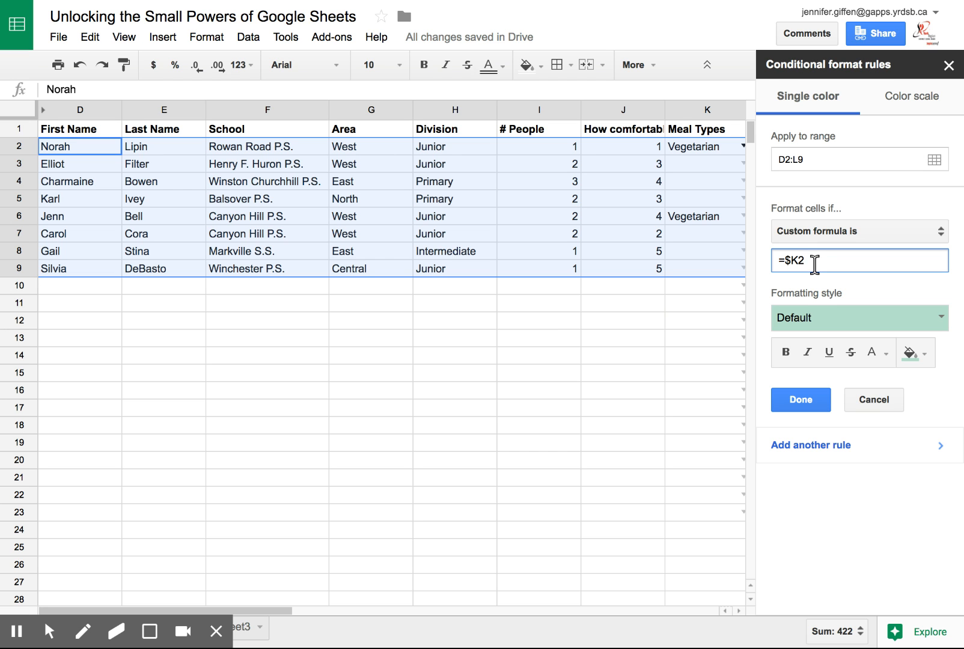
pyautogui.write('=')
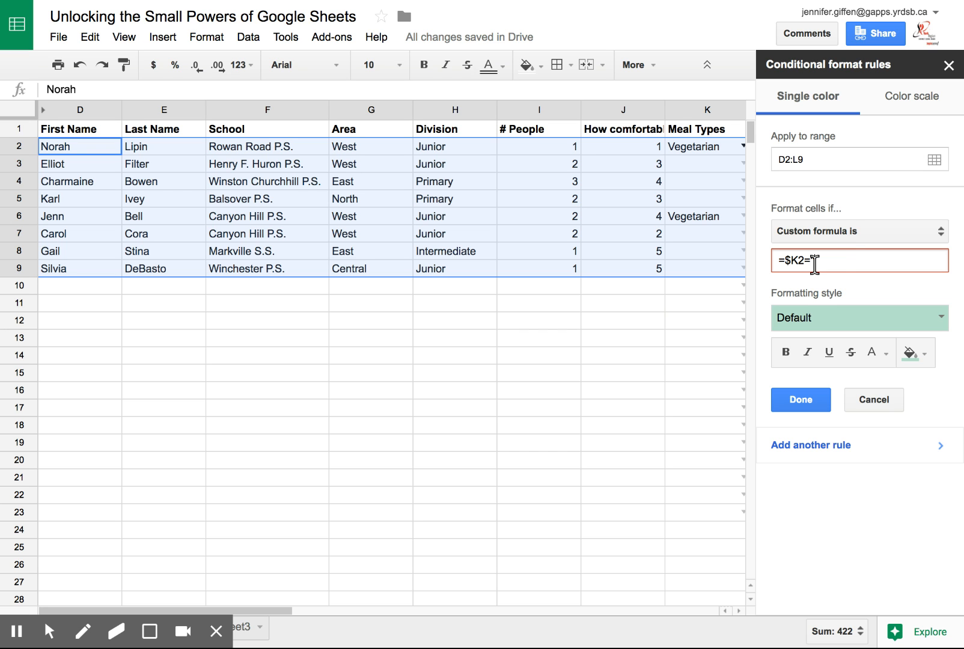
pyautogui.write('"')
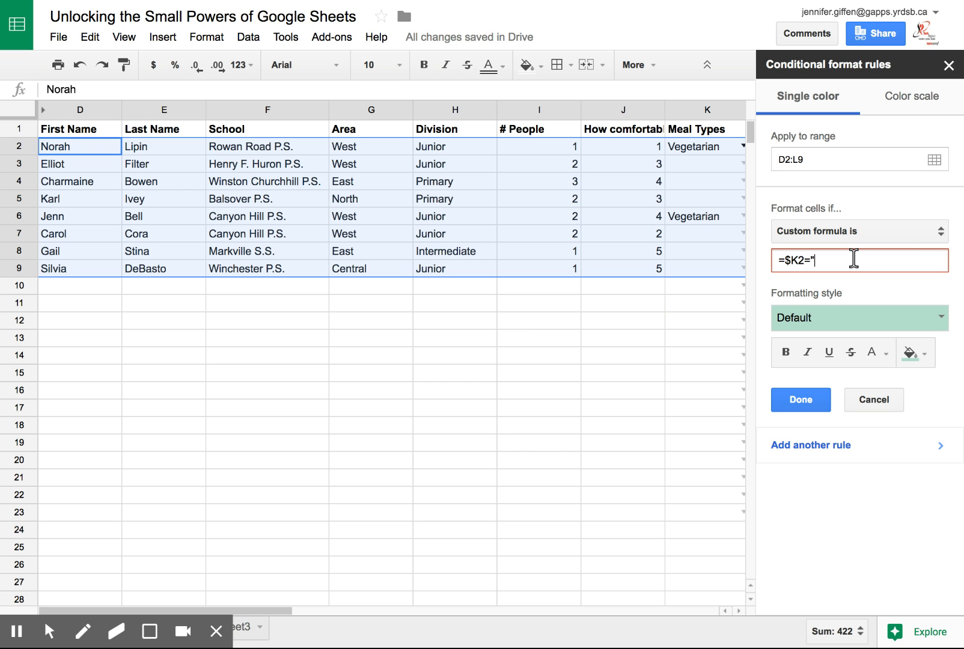
pyautogui.write('Veget')
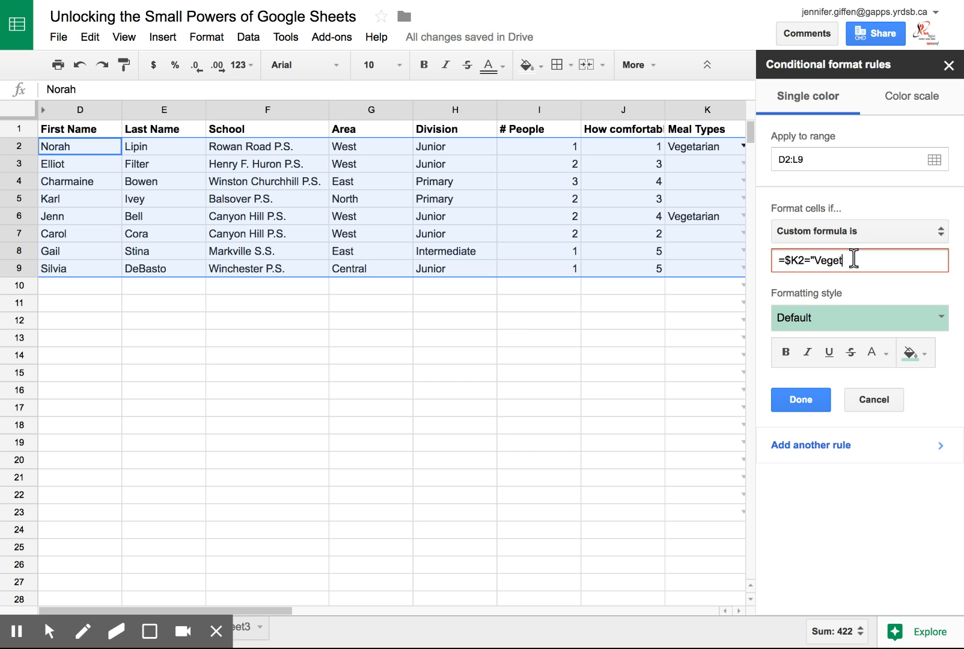
pyautogui.write('arian')
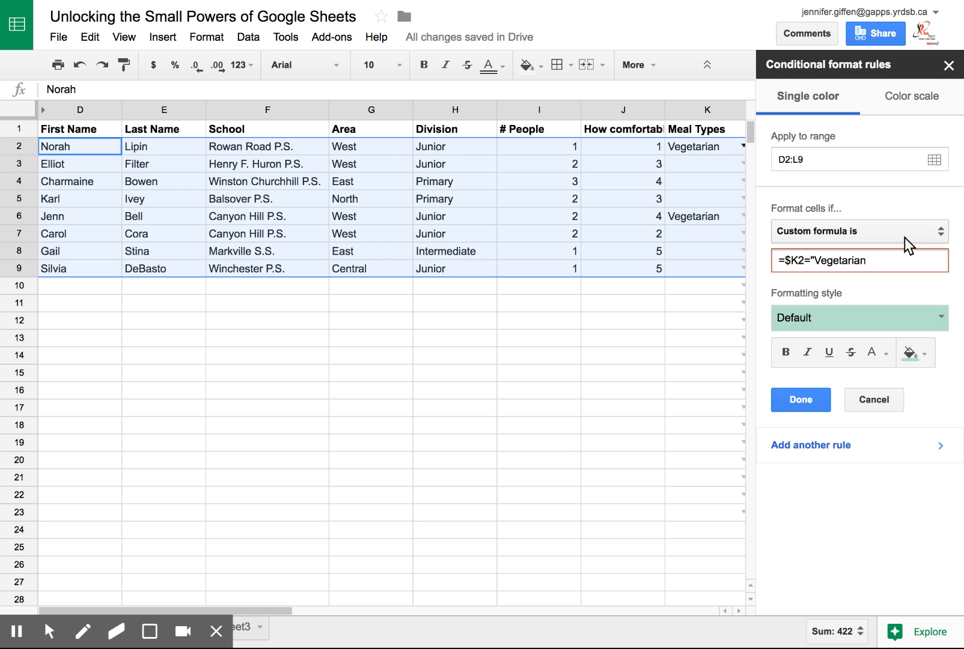
pyautogui.write('"')
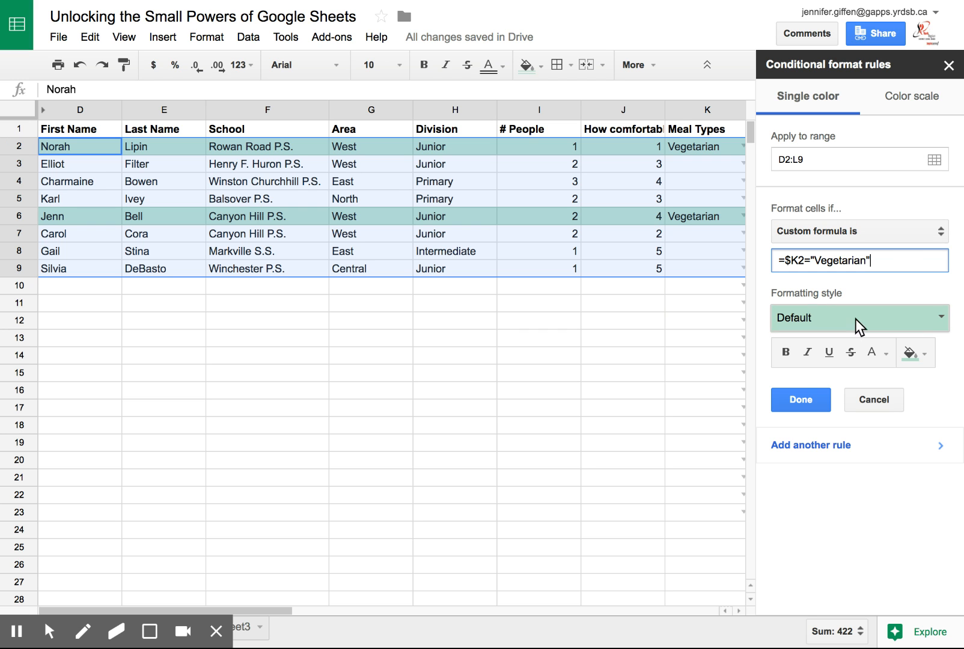
pyautogui.moveTo(910, 353)
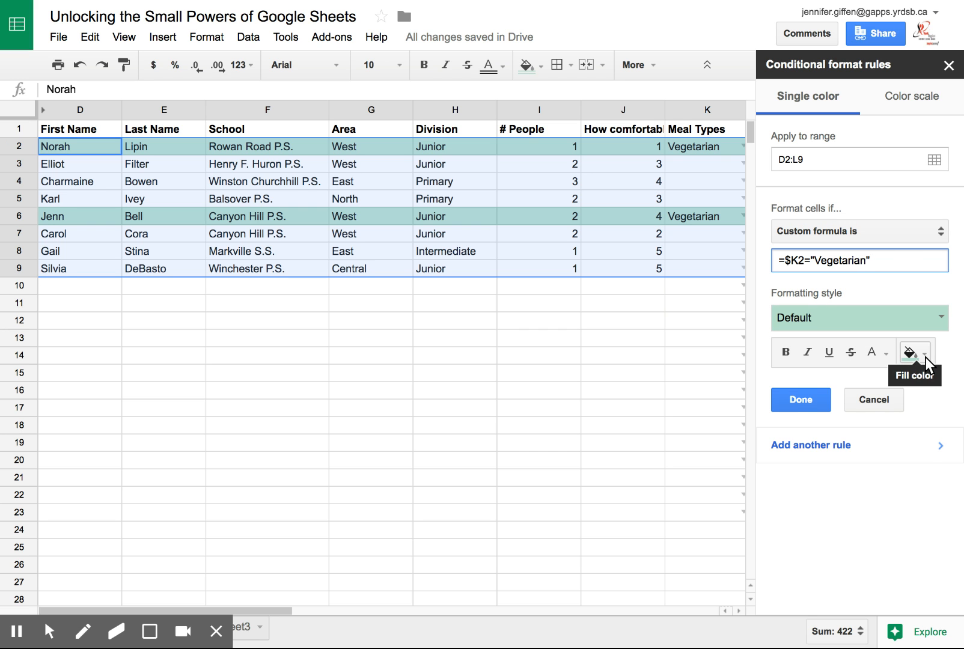
# - Set the rule's fill to bright cyan and save it with Done
pyautogui.click(915, 351)
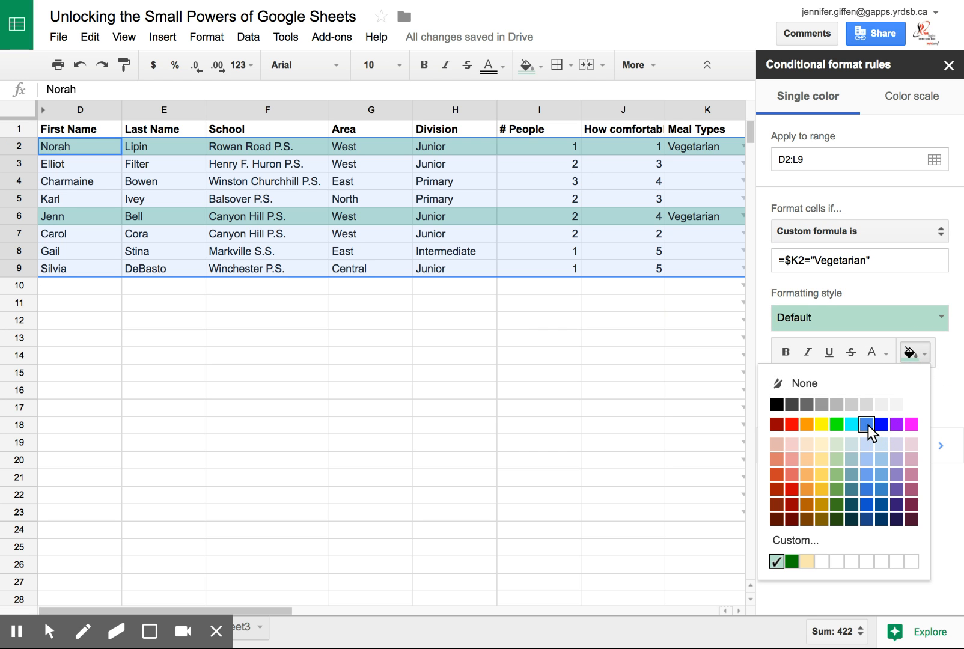
pyautogui.click(867, 424)
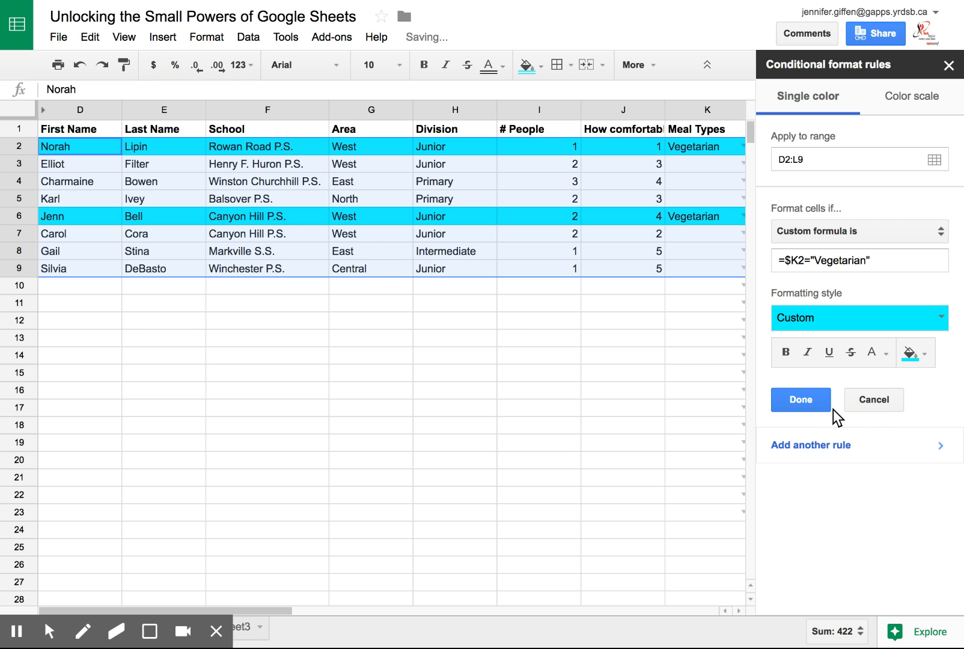
pyautogui.click(799, 399)
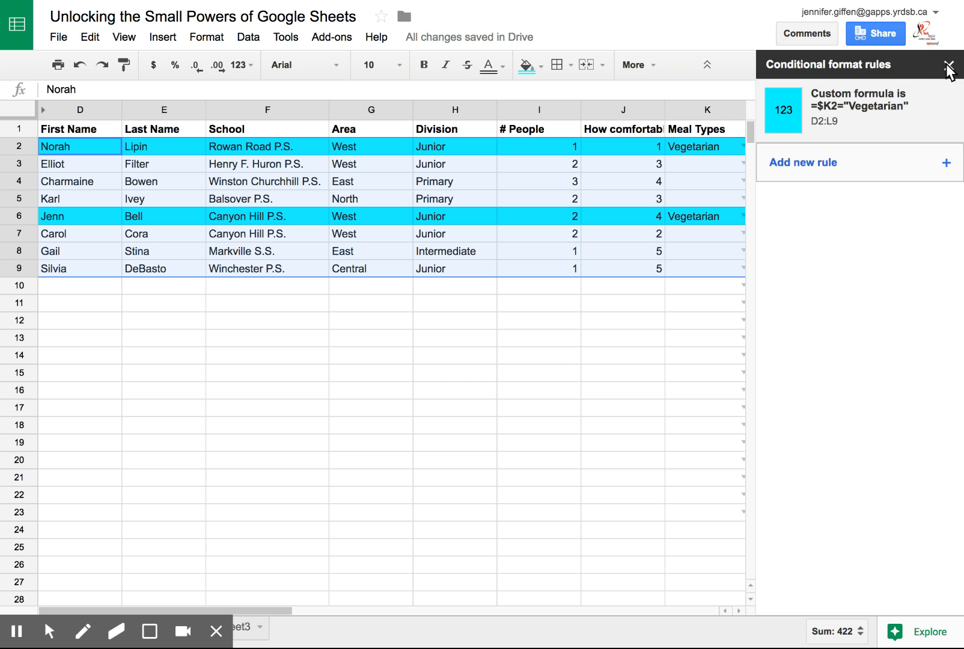
# - Close the Conditional format rules sidebar, leaving cyan Vegetarian rows visible
pyautogui.click(948, 67)
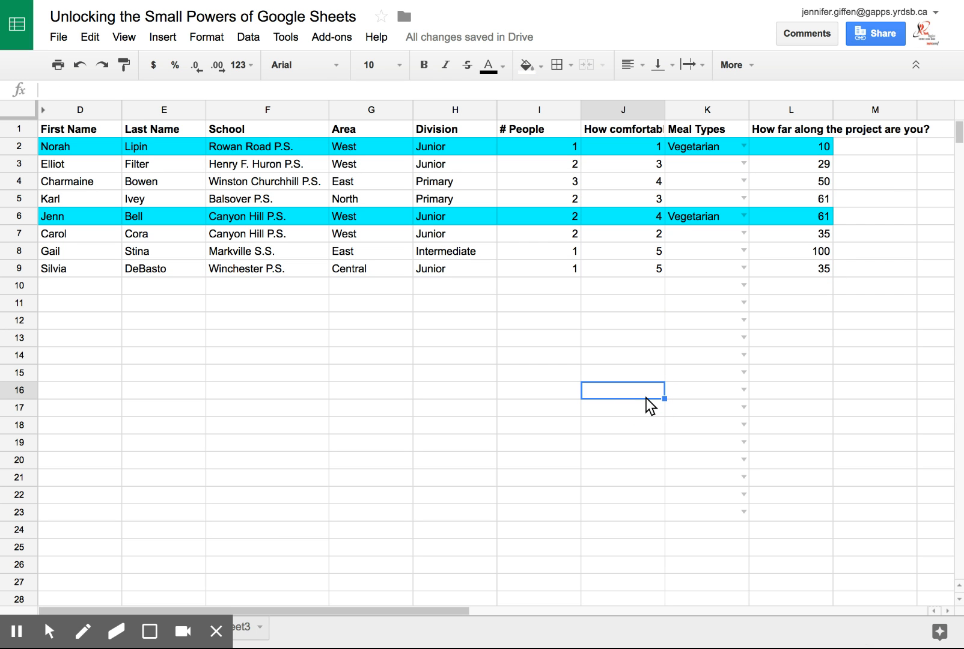